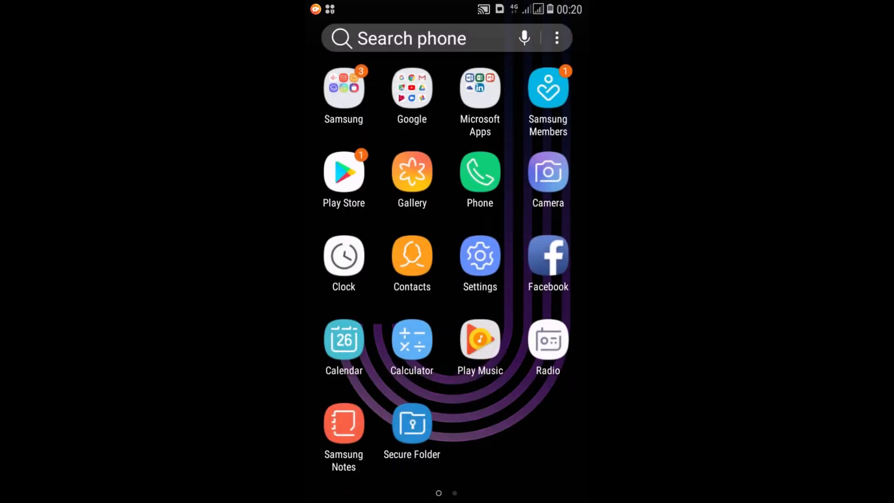
# Open the Google apps folder in the launcher to reach Chrome
pyautogui.click(411, 88)
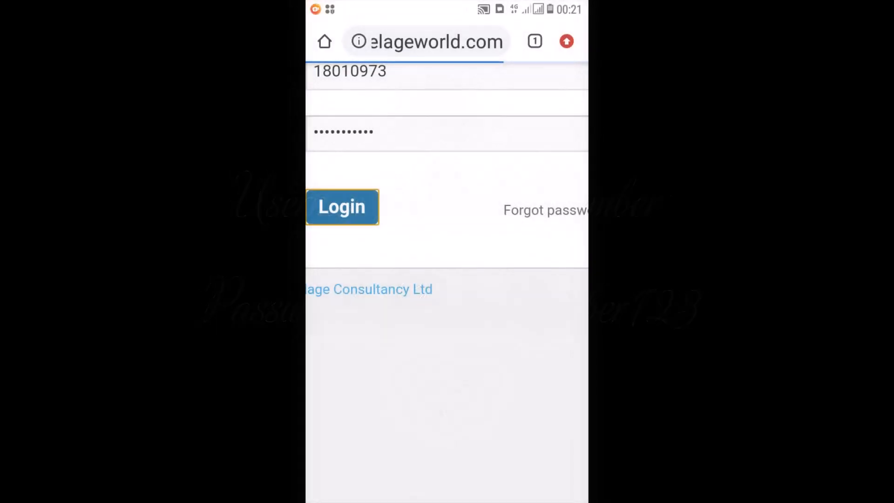
# Log in to the portal and show the Collaboration links via the Menu
pyautogui.click(342, 206)
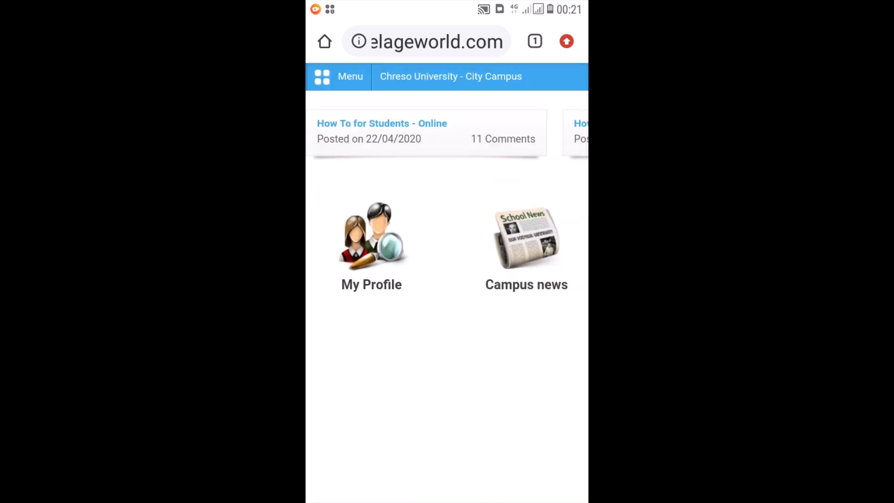
pyautogui.click(338, 77)
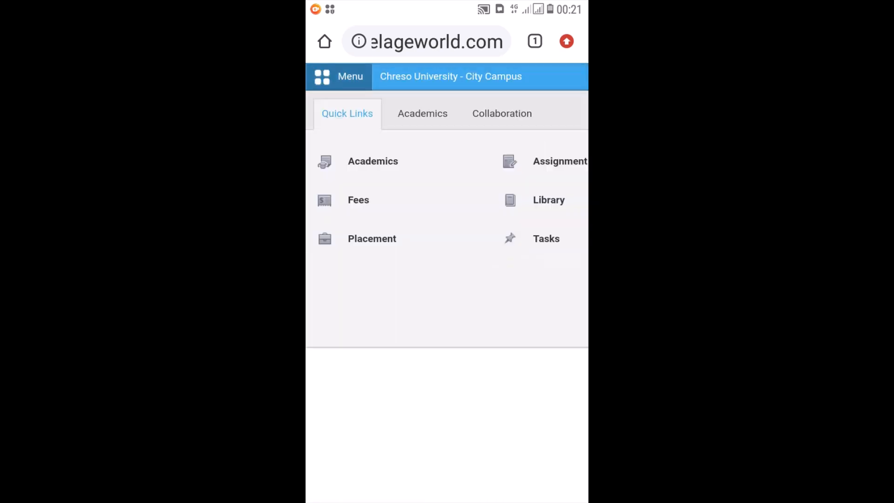
pyautogui.click(423, 112)
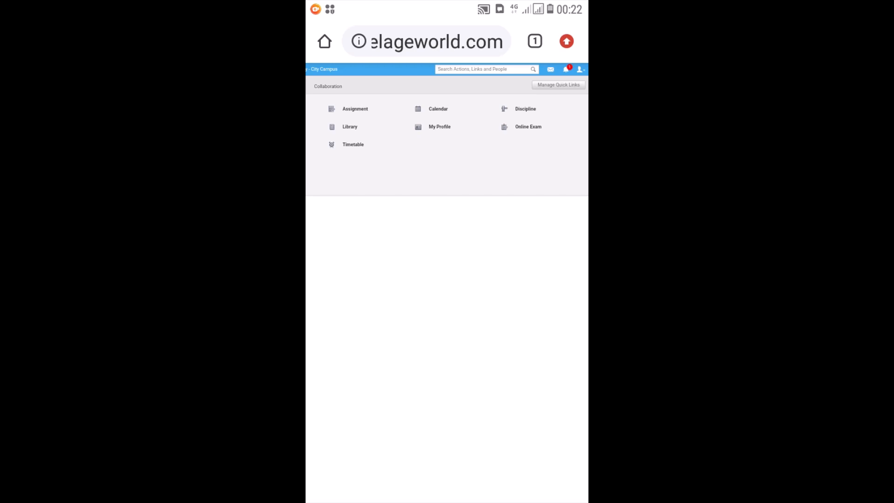
# Load the LEADERSHIP exam details from the Online Exam area's Select Exam list
pyautogui.click(528, 127)
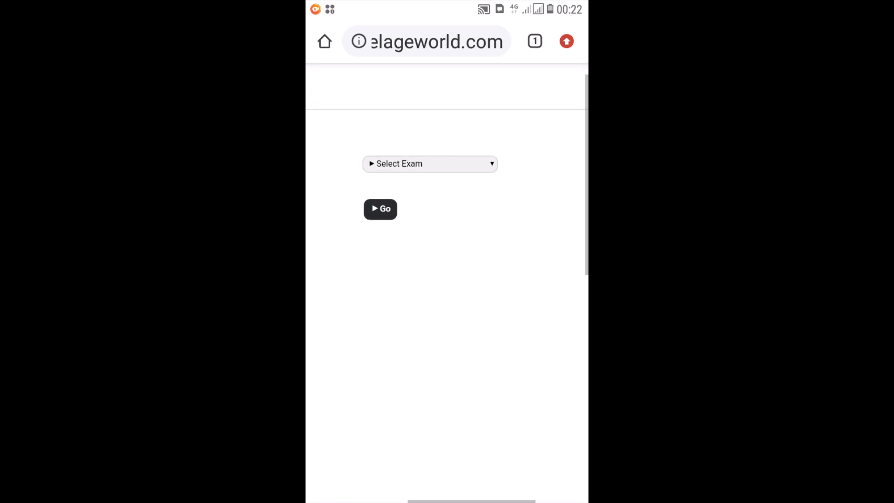
pyautogui.click(429, 164)
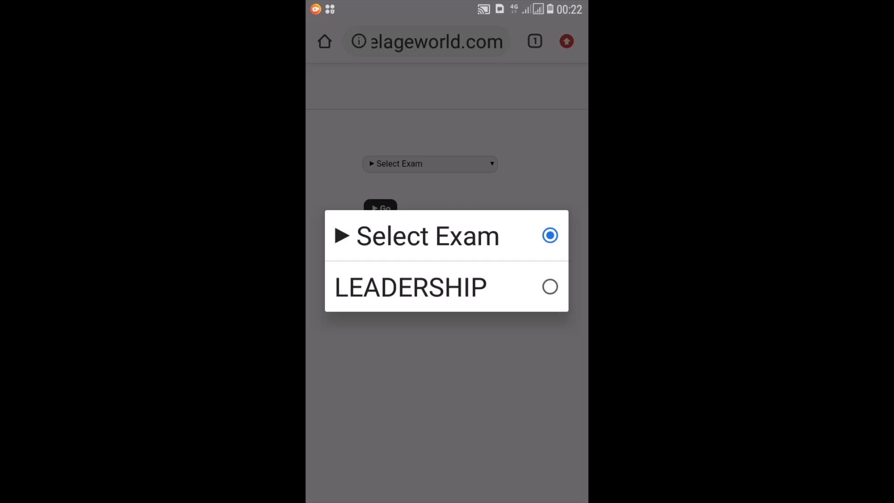
pyautogui.click(411, 287)
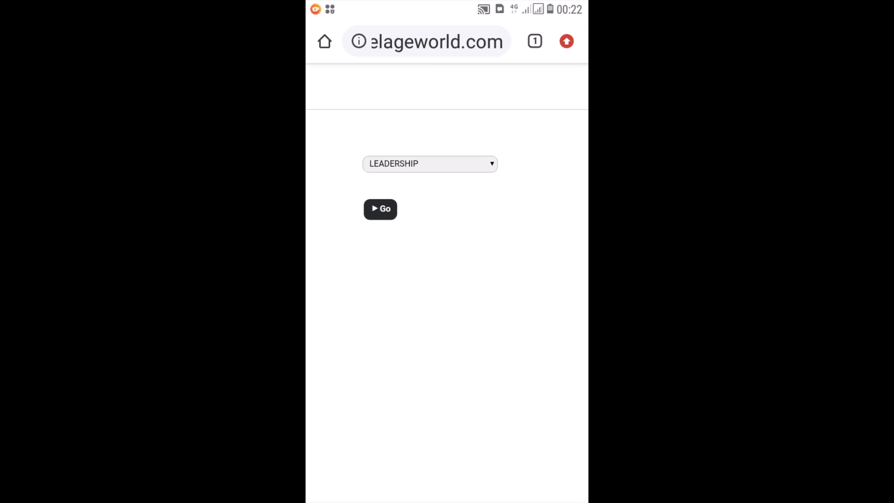
pyautogui.click(380, 208)
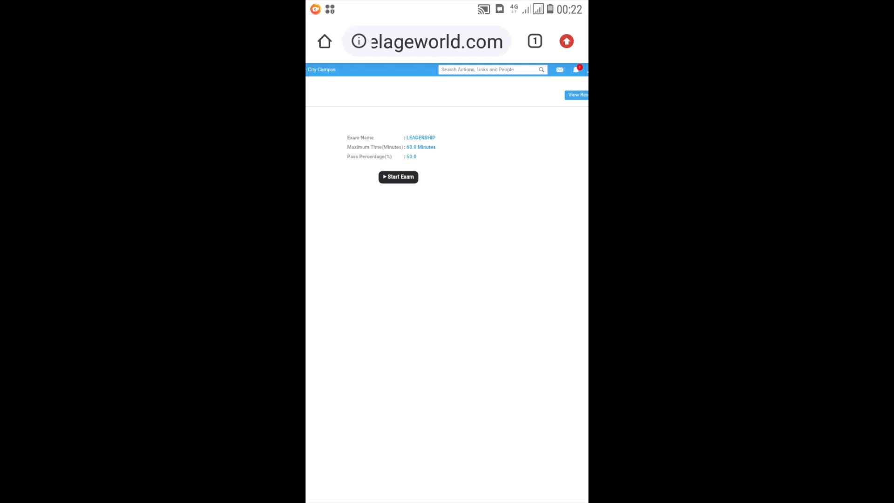
# Start the LEADERSHIP exam so its first questions are displayed
pyautogui.click(399, 177)
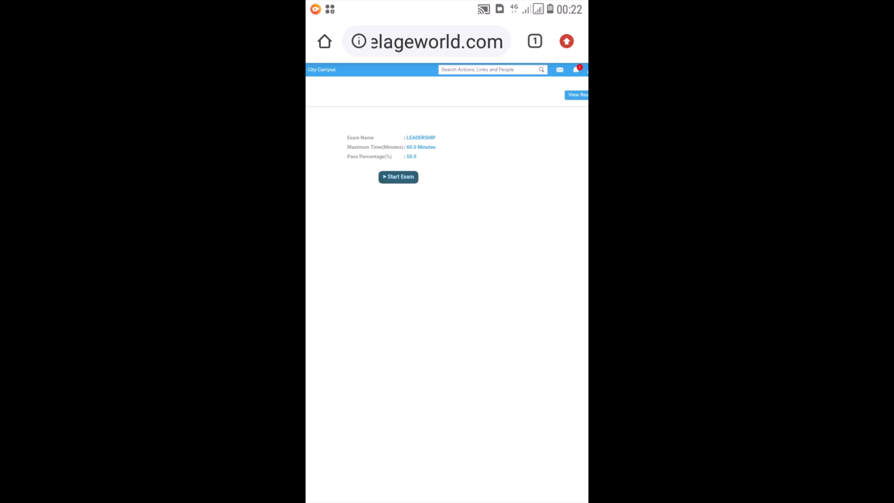
pyautogui.click(399, 176)
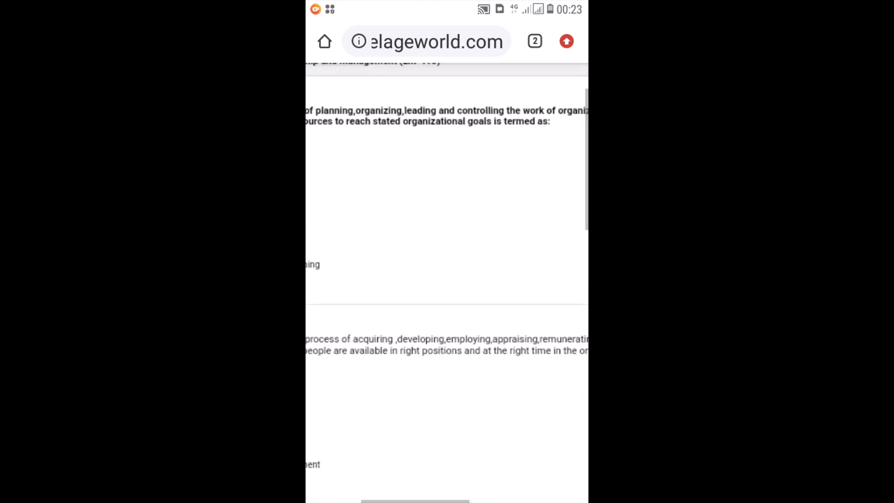
# Tick Management for question 1 and staff development for question 2
pyautogui.scroll(3)
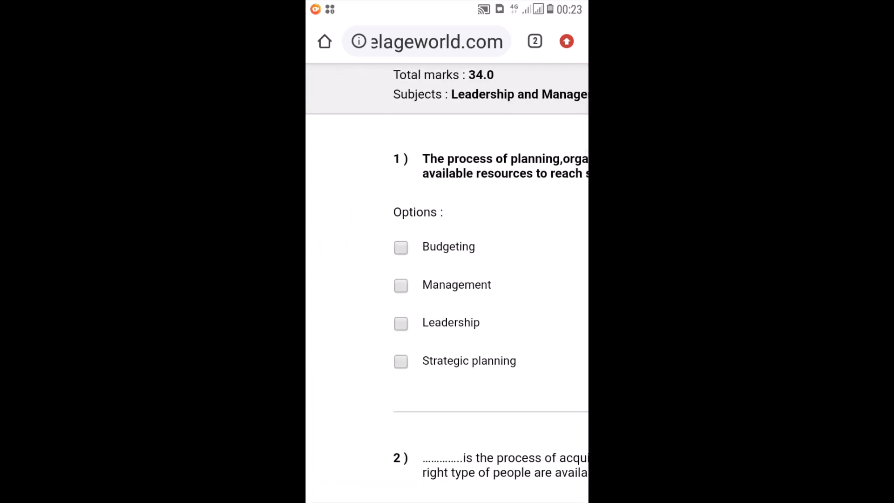
pyautogui.hscroll(3)
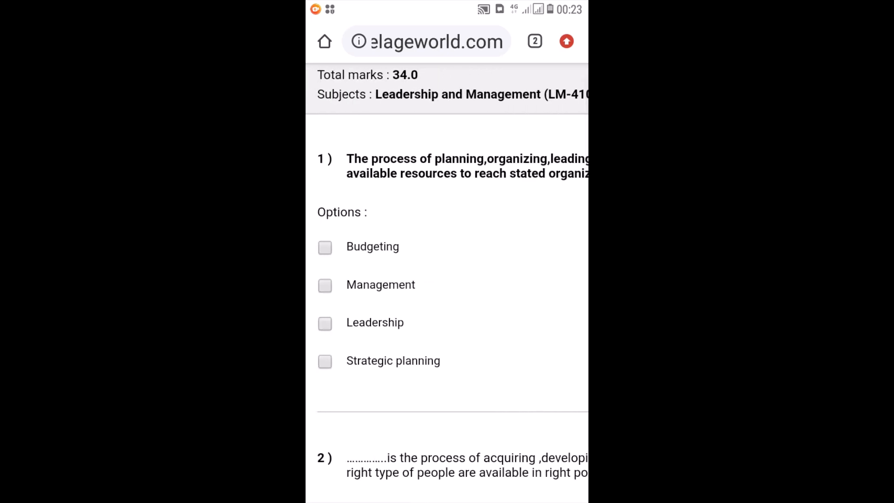
pyautogui.click(324, 286)
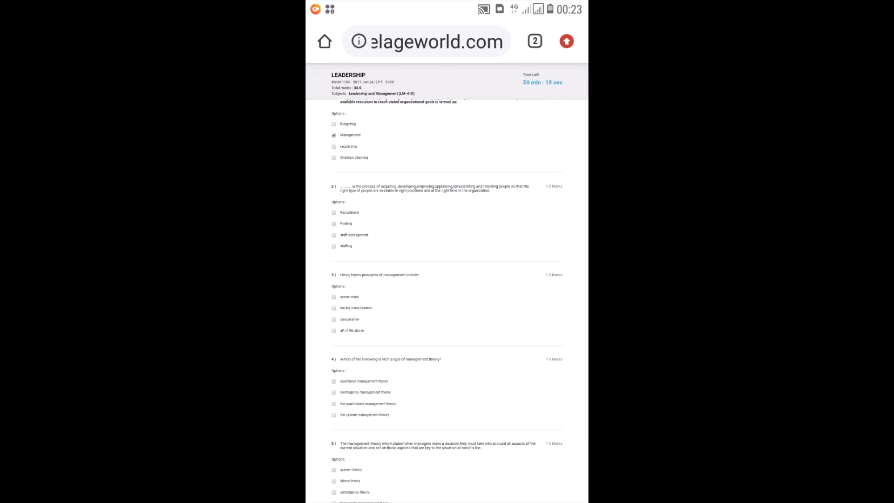
pyautogui.click(334, 234)
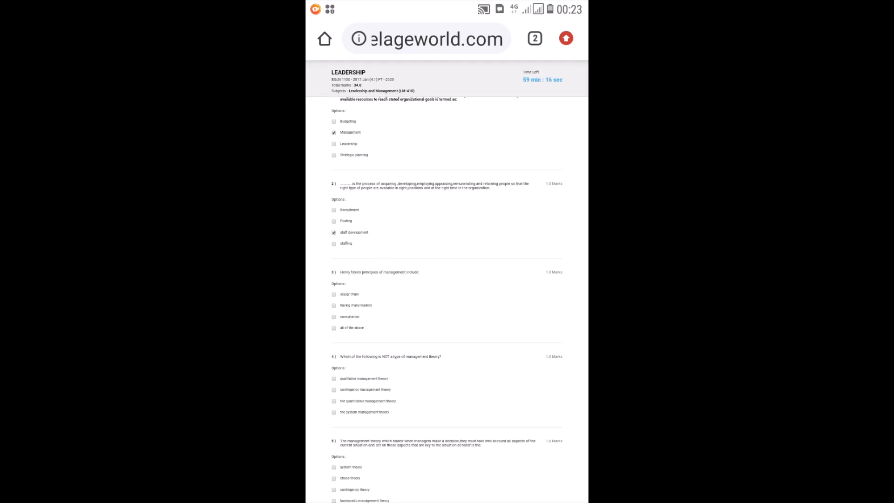
pyautogui.scroll(-3)
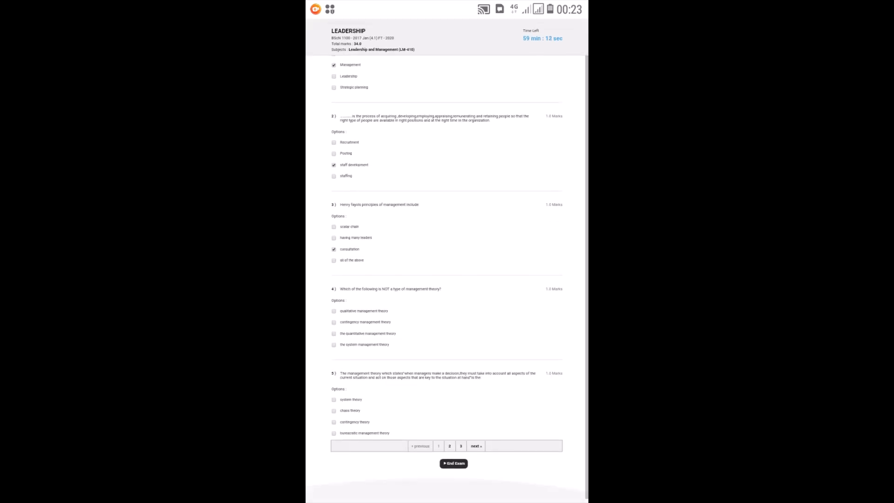
# Go to the next page of questions and tick an answer among questions 11 and 12
pyautogui.click(334, 333)
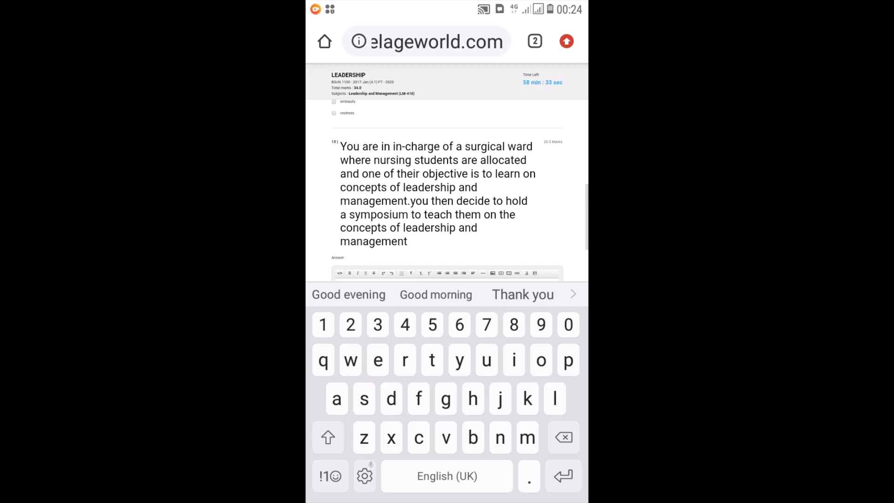
pyautogui.scroll(-3)
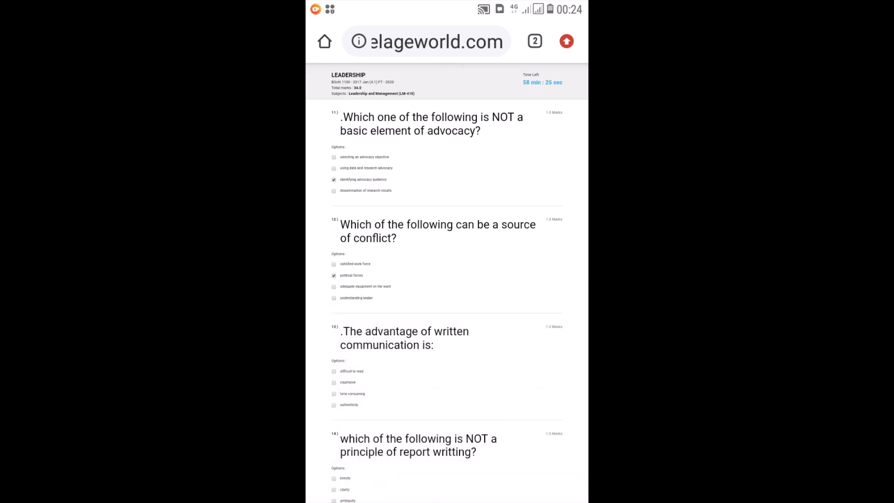
pyautogui.scroll(-3)
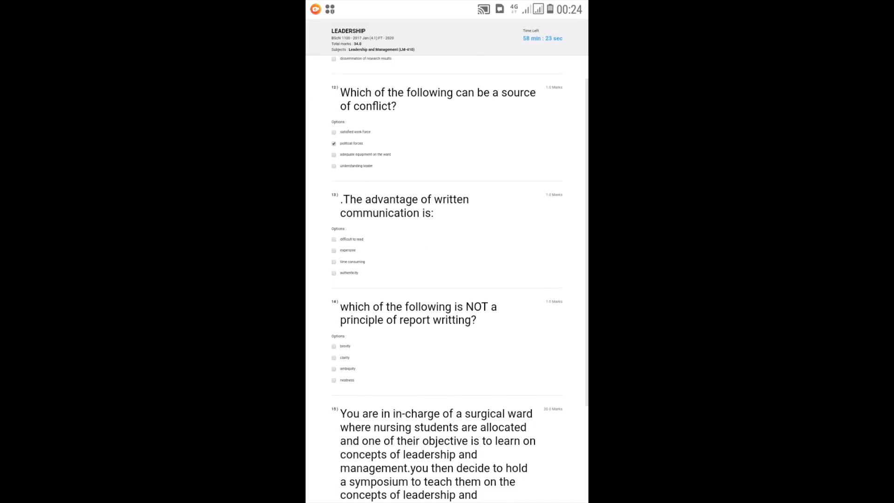
pyautogui.click(333, 251)
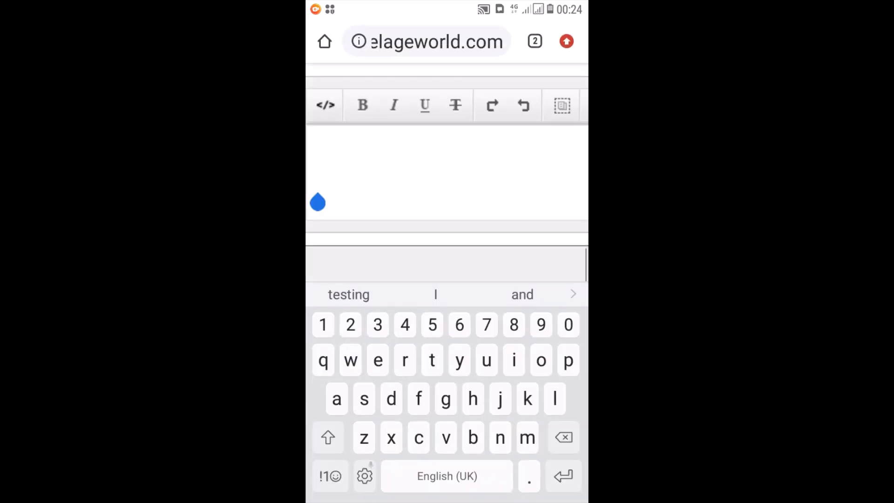
# Write 'the answer to this question' in question 15's essay box, using the 'question' suggestion
pyautogui.click(432, 360)
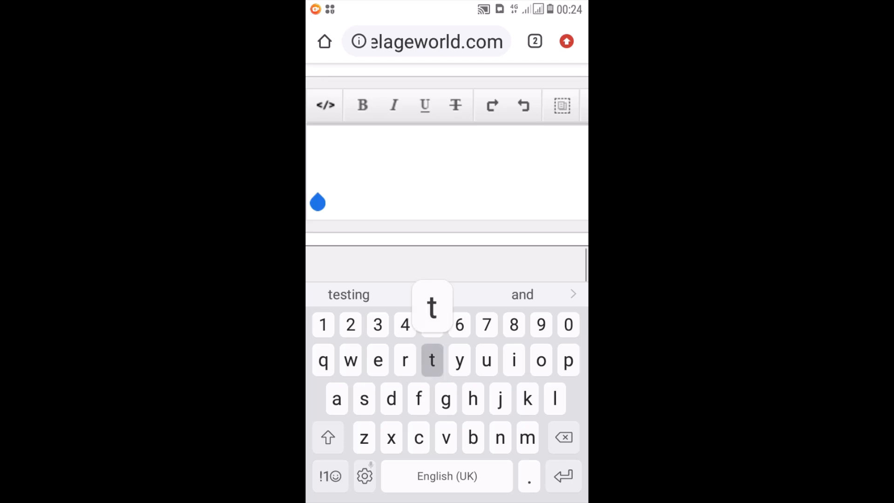
pyautogui.write('the')
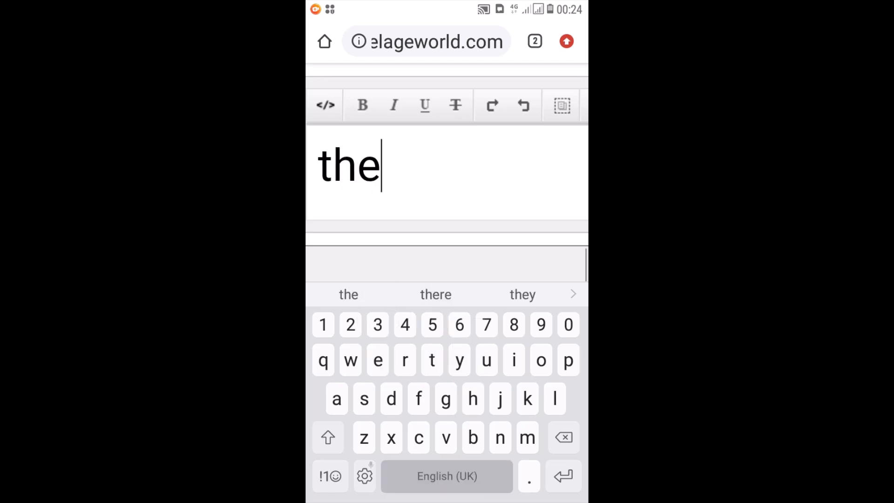
pyautogui.write('answe')
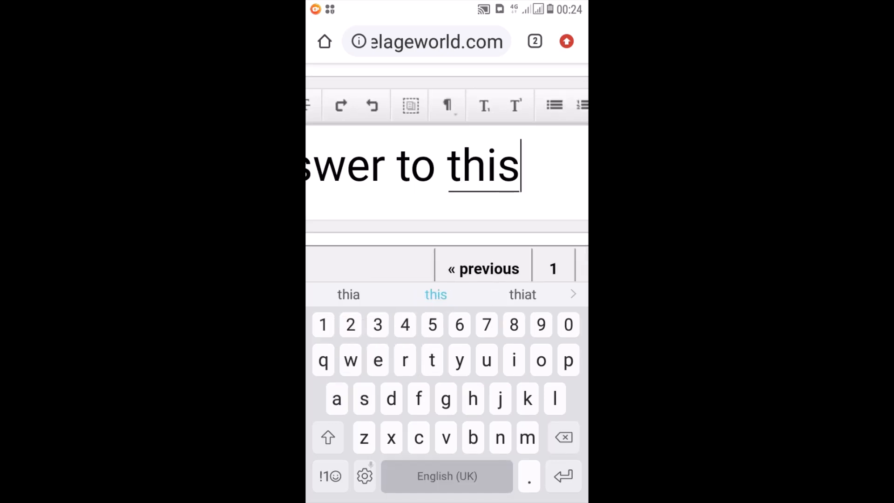
pyautogui.write('qus')
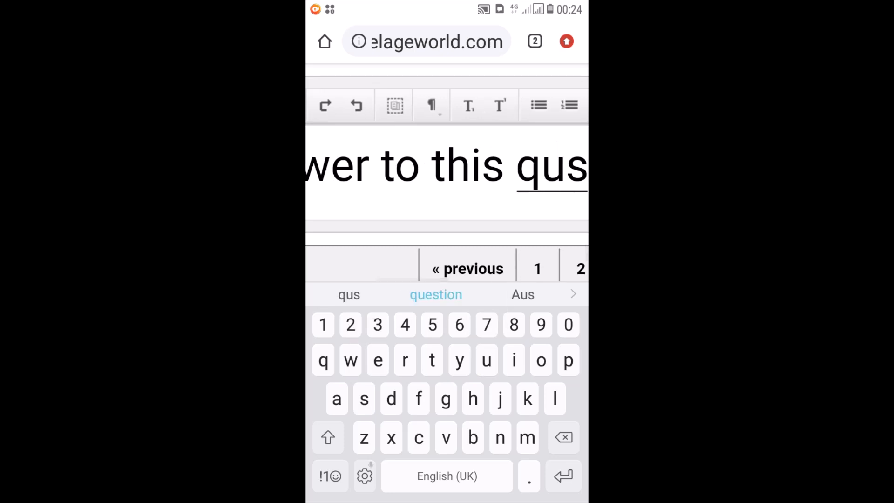
pyautogui.click(436, 294)
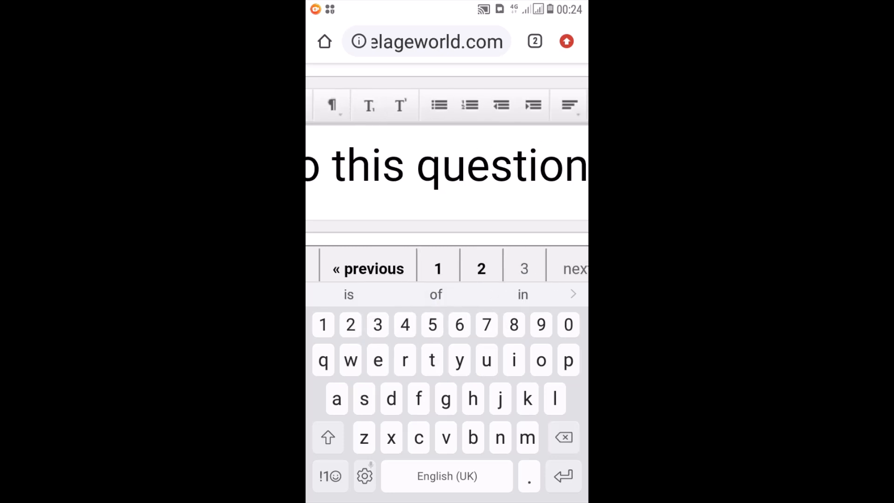
pyautogui.scroll(-3)
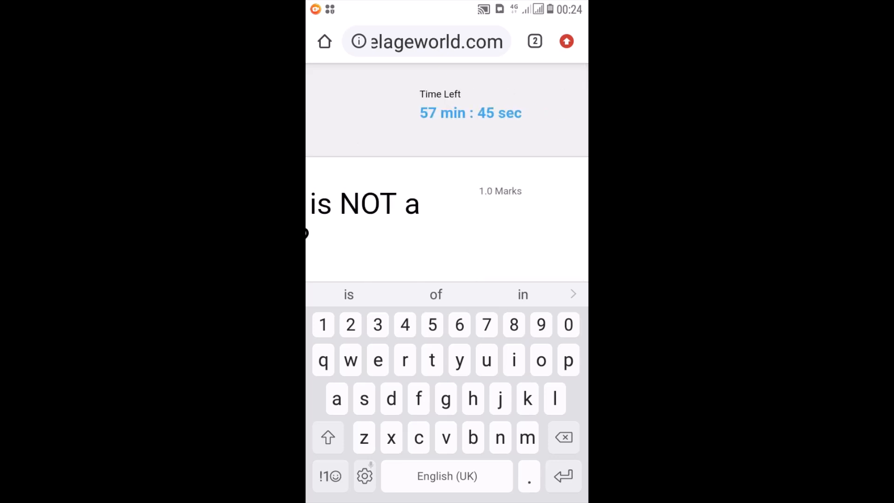
# Scroll down through the exam questions to the end of page 2
pyautogui.scroll(-3)
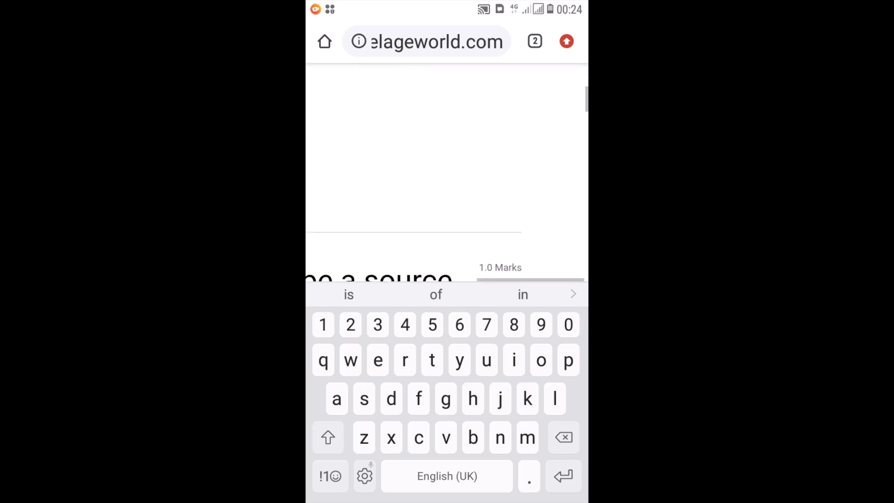
pyautogui.scroll(-3)
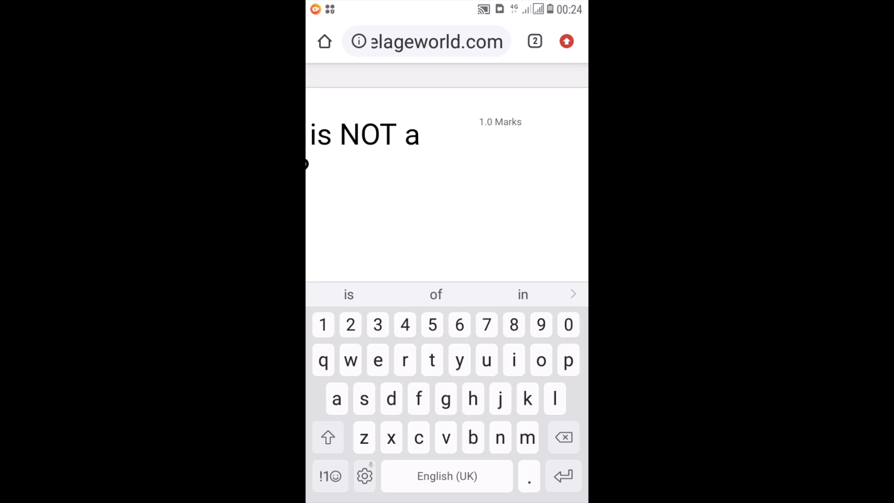
pyautogui.scroll(-3)
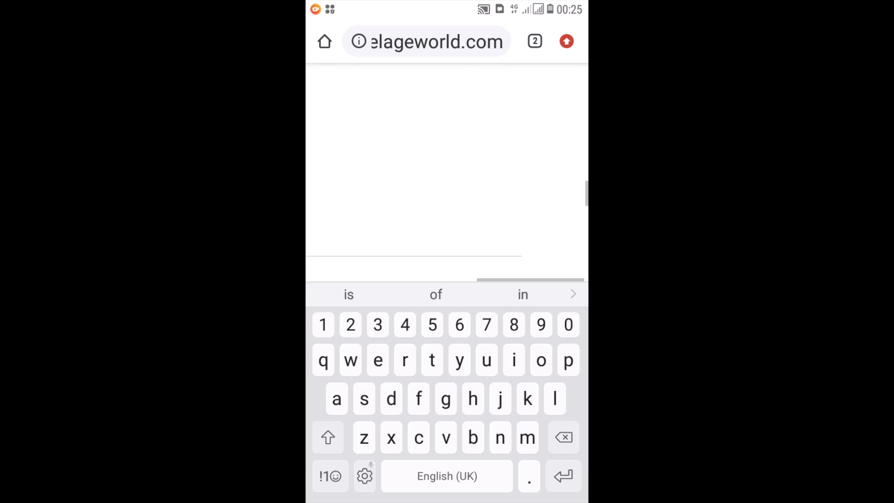
pyautogui.scroll(-3)
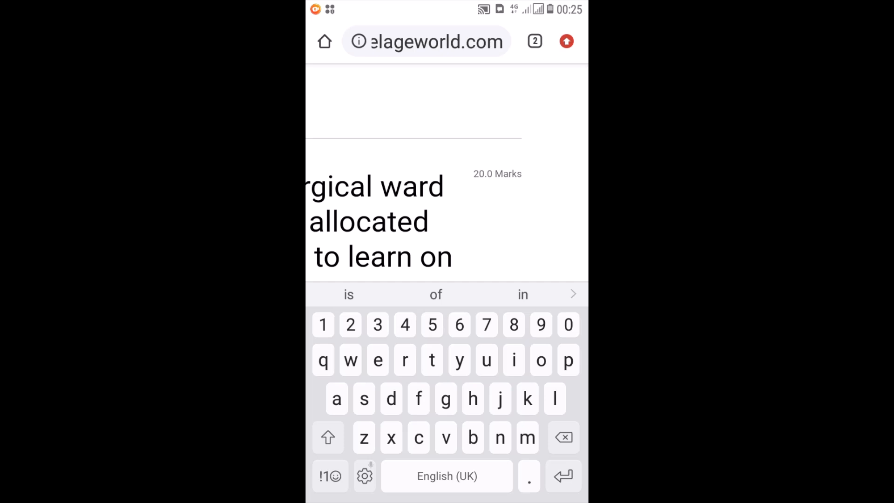
pyautogui.scroll(-3)
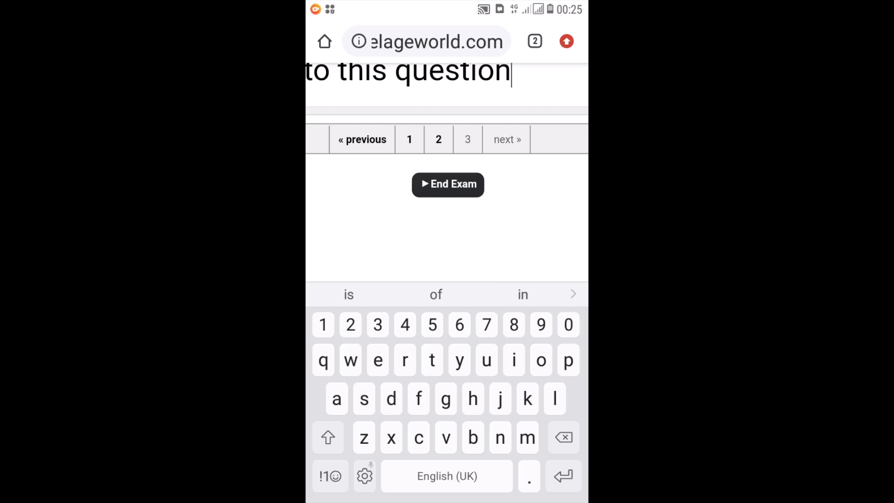
# End the exam and choose LEAVE in Chrome's 'Leave site?' warning
pyautogui.click(448, 185)
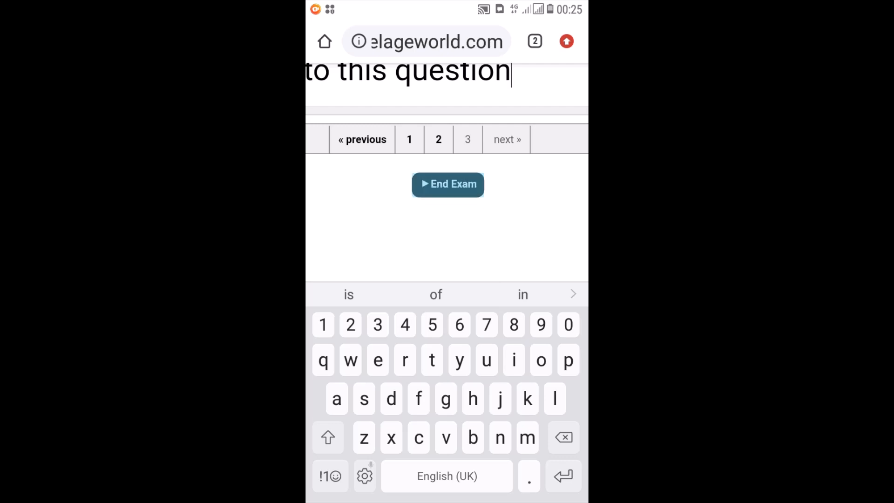
pyautogui.click(447, 185)
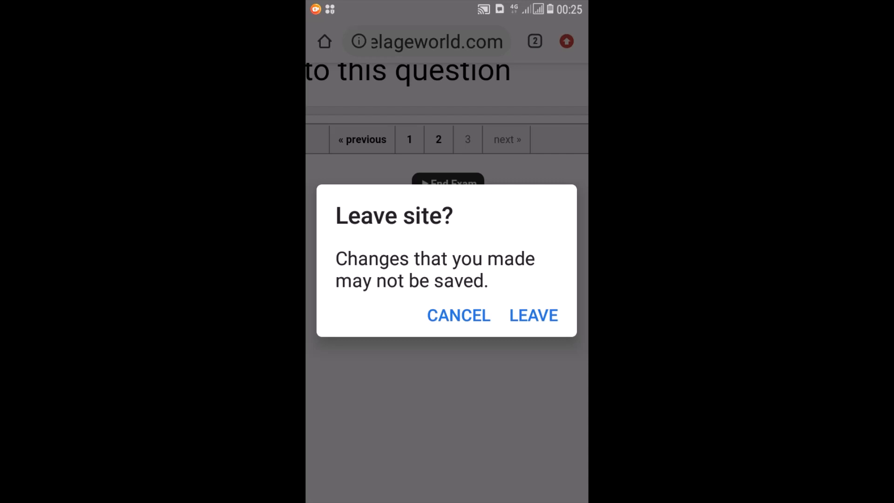
pyautogui.click(458, 315)
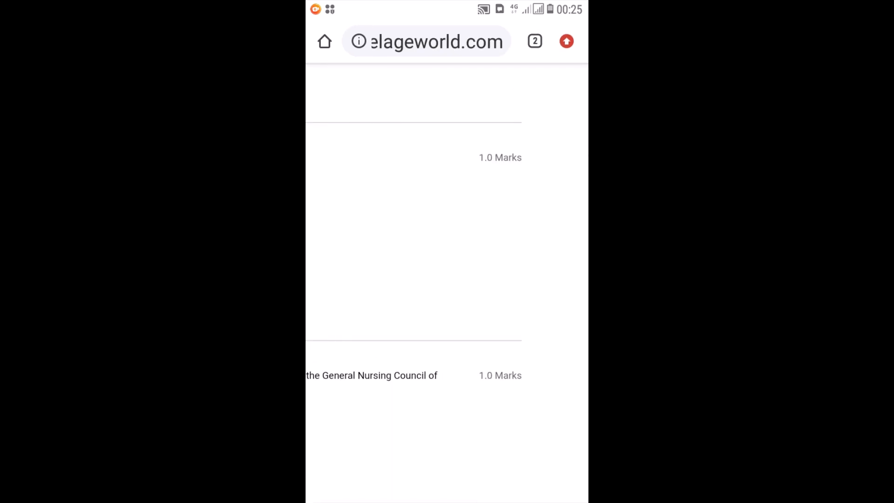
# Scroll to the bottom of the questions and end the exam again
pyautogui.scroll(-3)
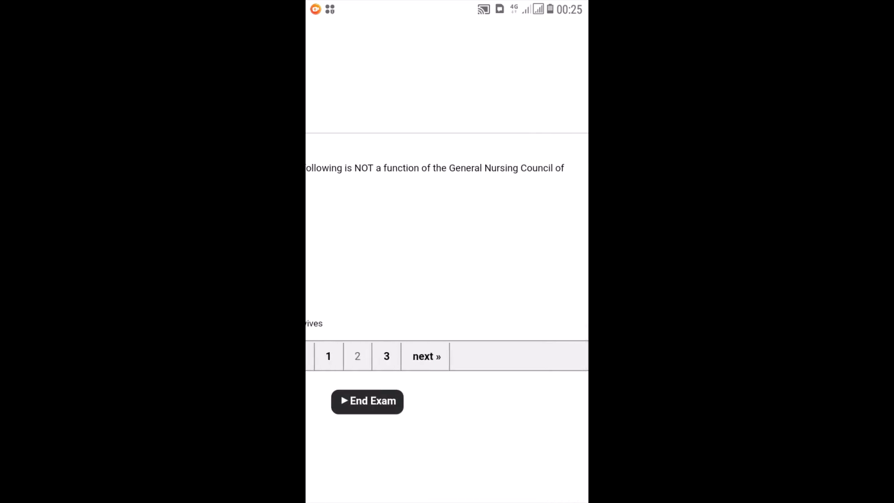
pyautogui.click(367, 401)
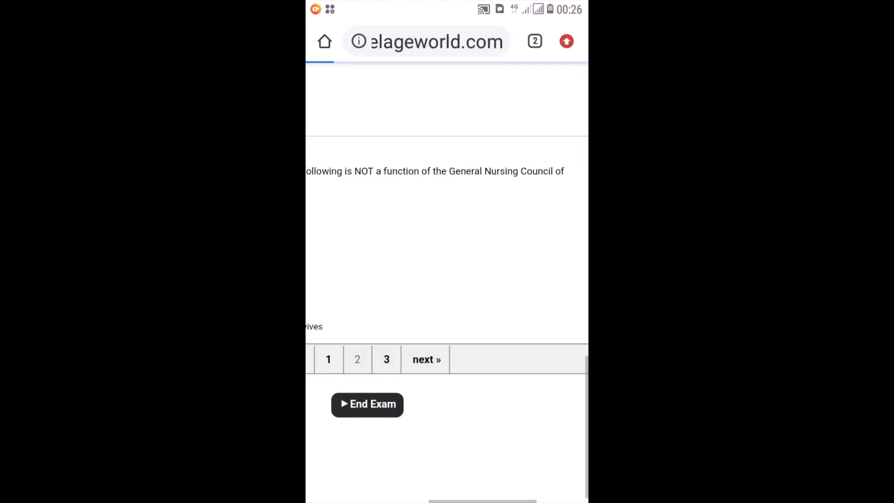
# Submit the LEADERSHIP exam with End Exam and reach the successful-completion confirmation
pyautogui.click(366, 404)
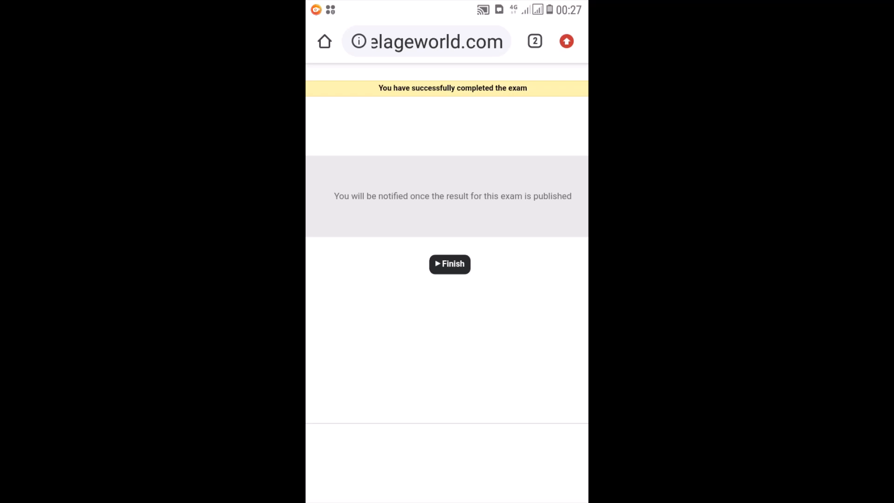
# Finish the completed exam and return to the LEADERSHIP exam details page (60 min, 50% pass)
pyautogui.click(450, 264)
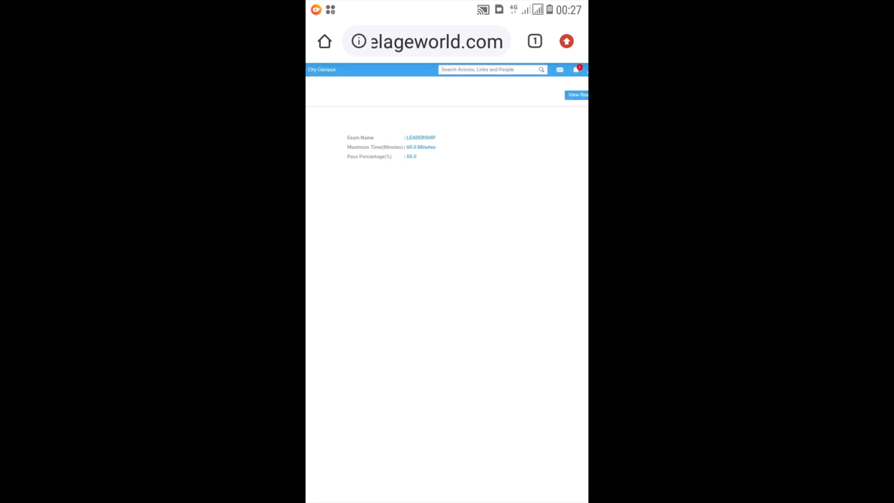